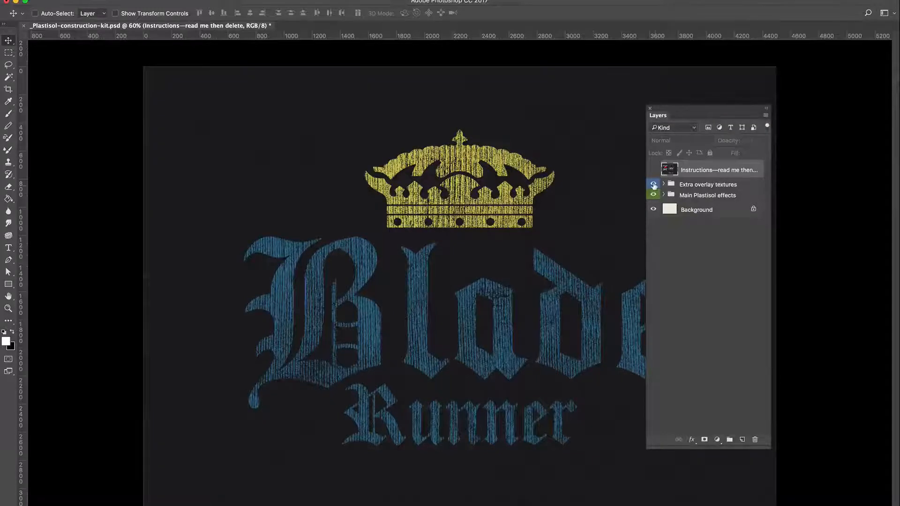
Expand Main Plastisol effects, enable 01—Very heavy cracking and reveal its artwork, texture and background layers
click(653, 184)
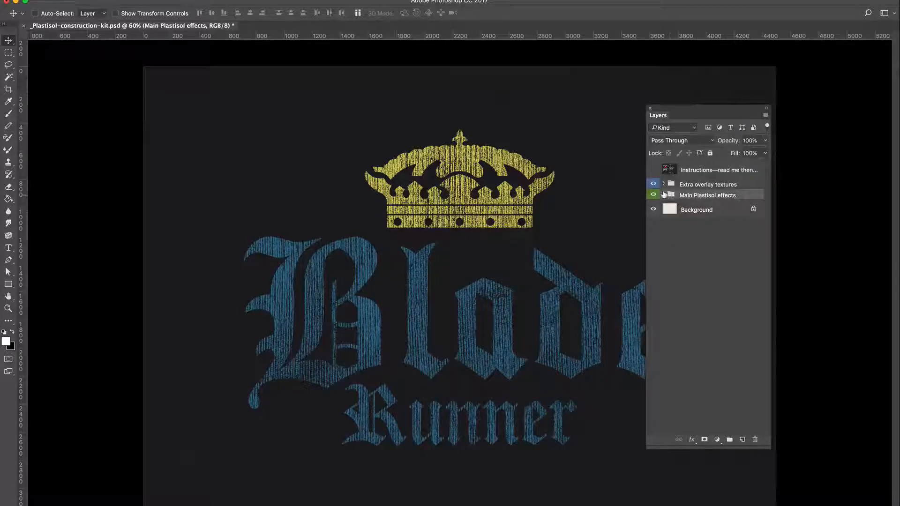
click(663, 195)
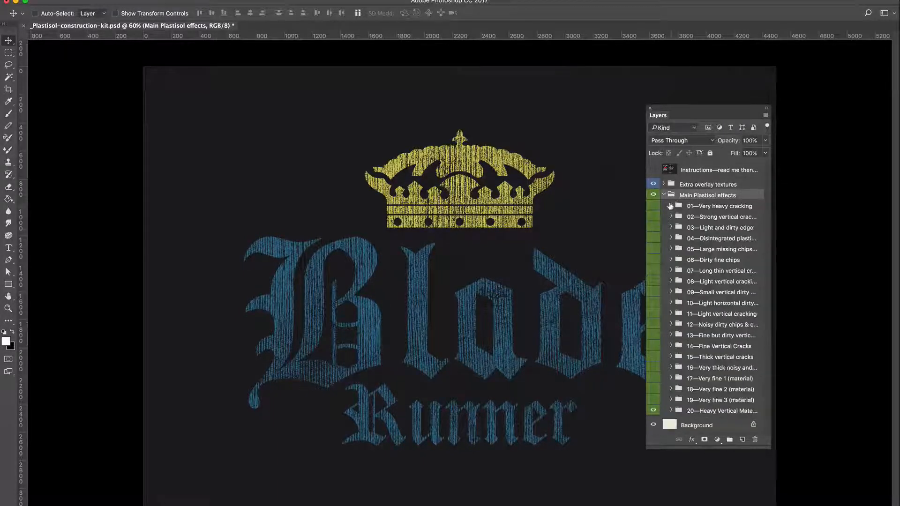
click(652, 195)
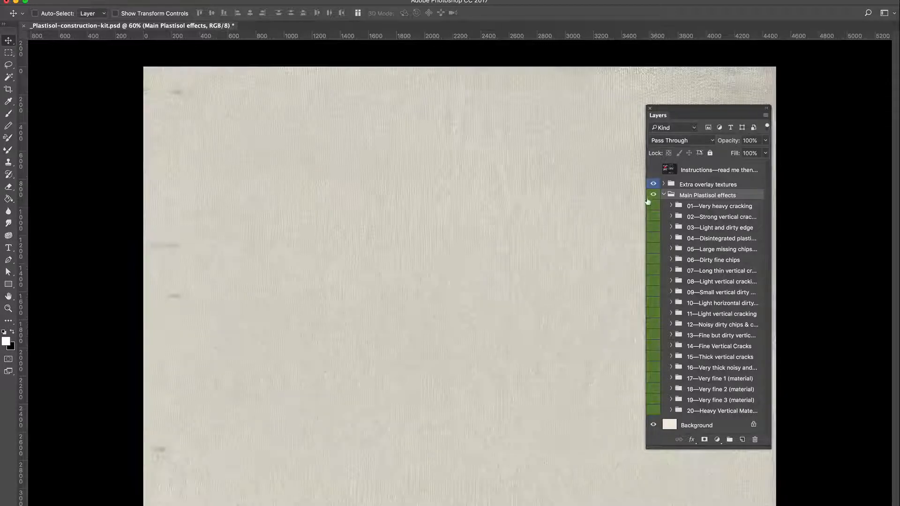
click(652, 195)
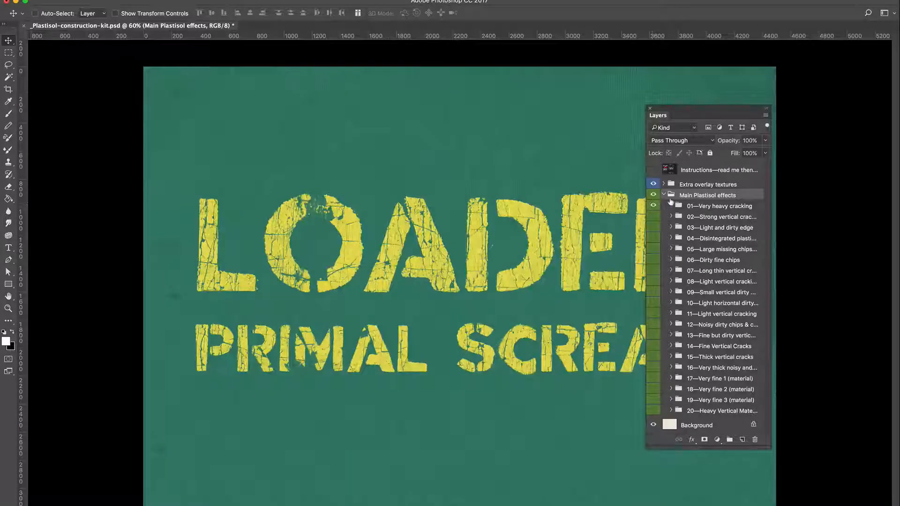
click(671, 205)
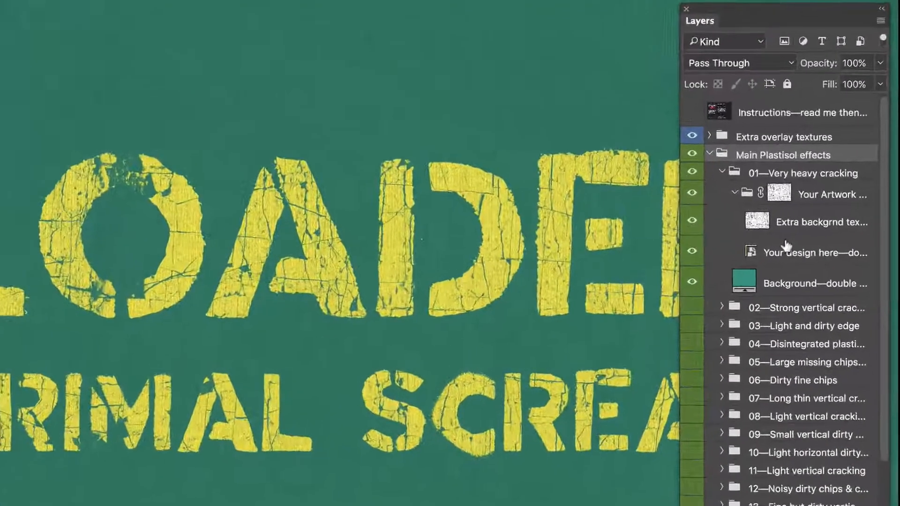
Lower the Extra backgrnd texture layer's opacity to about 16%
click(692, 251)
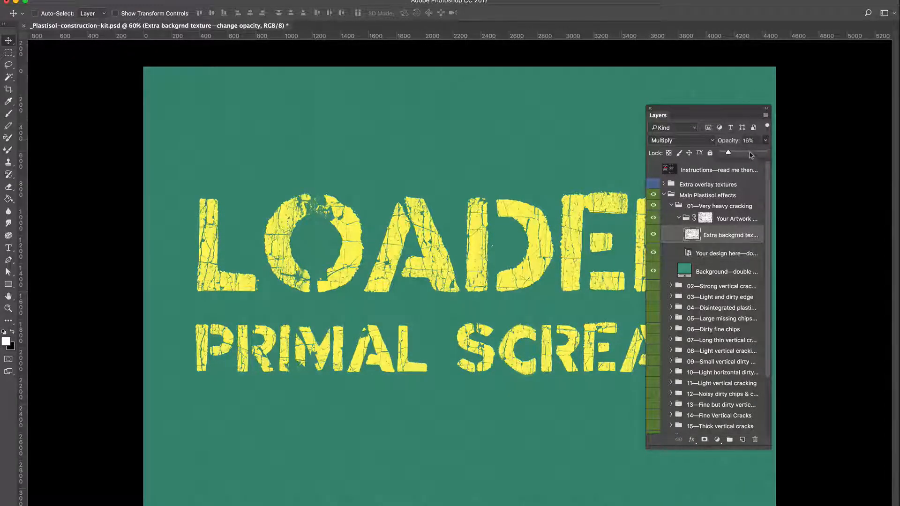
drag(730, 152, 760, 152)
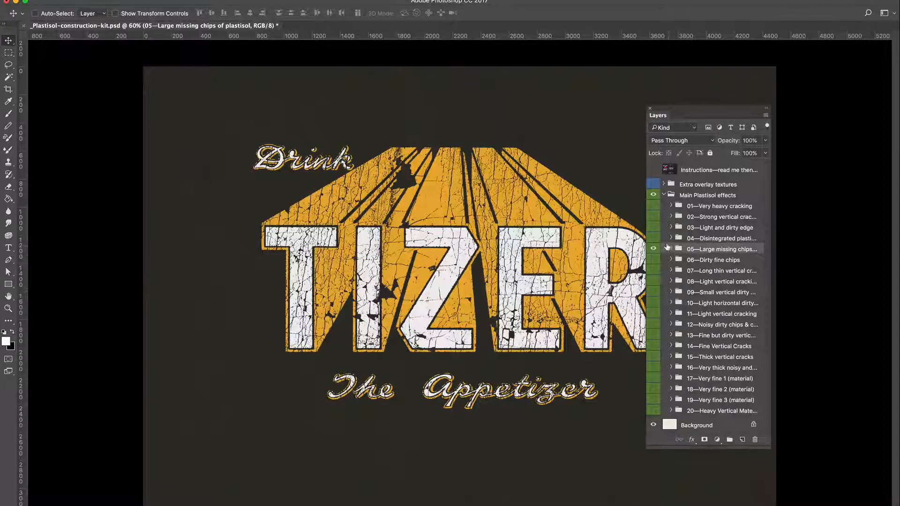
Expand 05—Large missing chips and select its 'Your design here' smart object layer
click(671, 249)
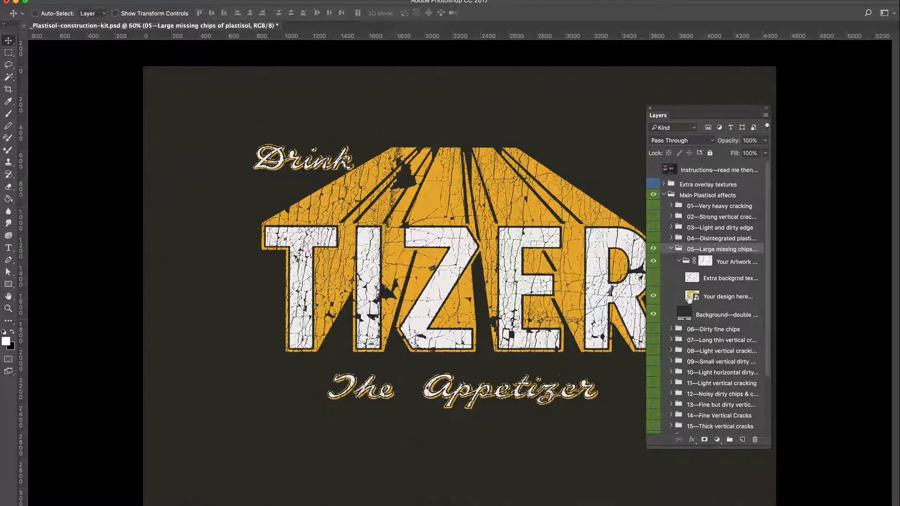
click(727, 296)
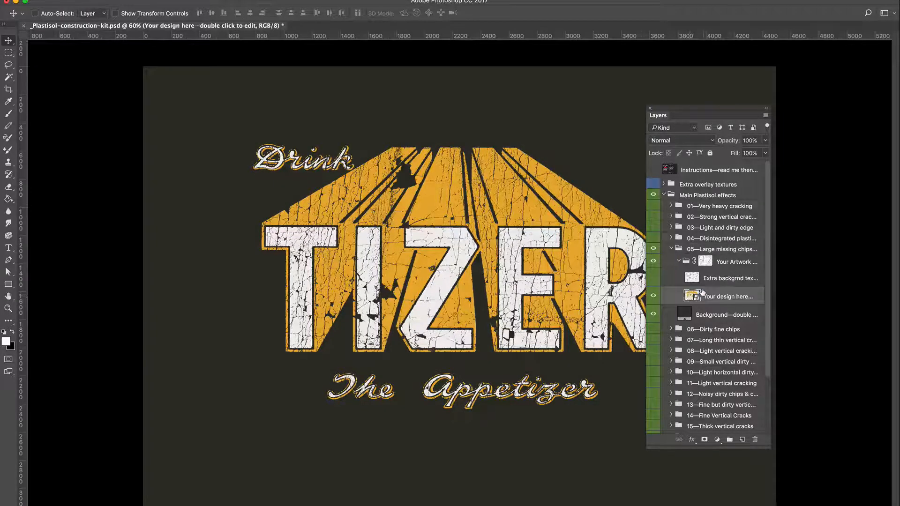
Edit the 'Your design here' smart object and paste the 'Welcome to the Jungle' artwork as Pixels
double_click(693, 296)
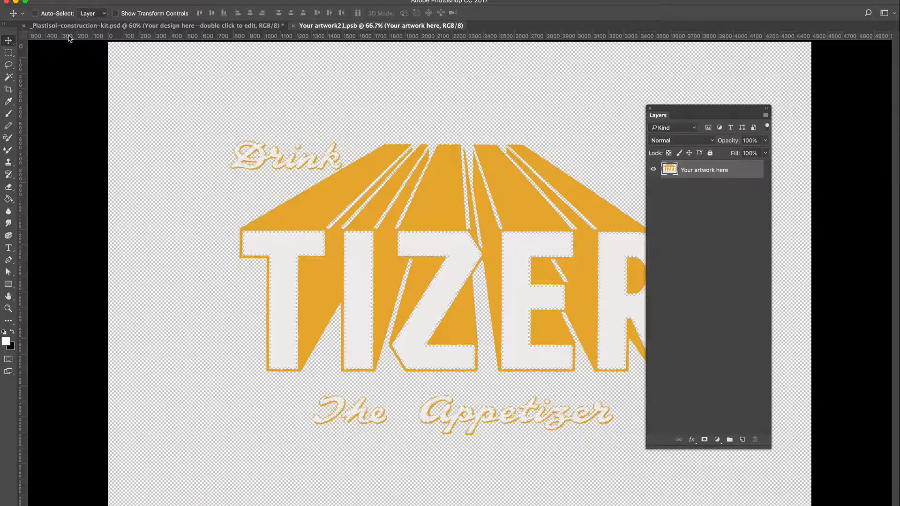
click(34, 13)
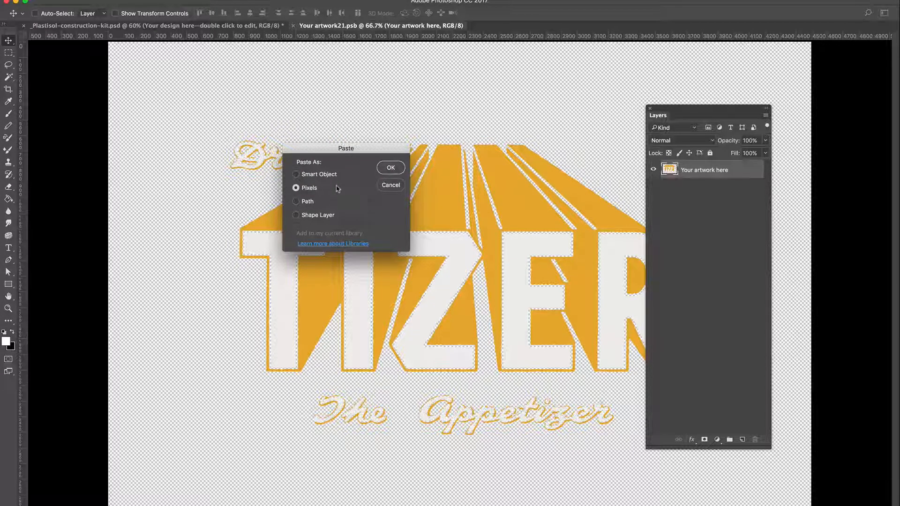
click(389, 167)
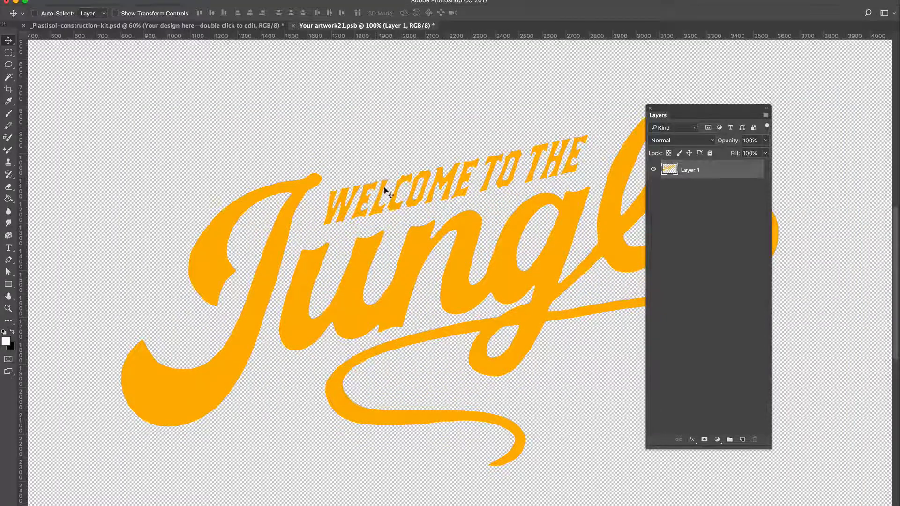
Lasso WELCOME TO THE and fill it with white foreground colour, Normal, 100%
click(668, 153)
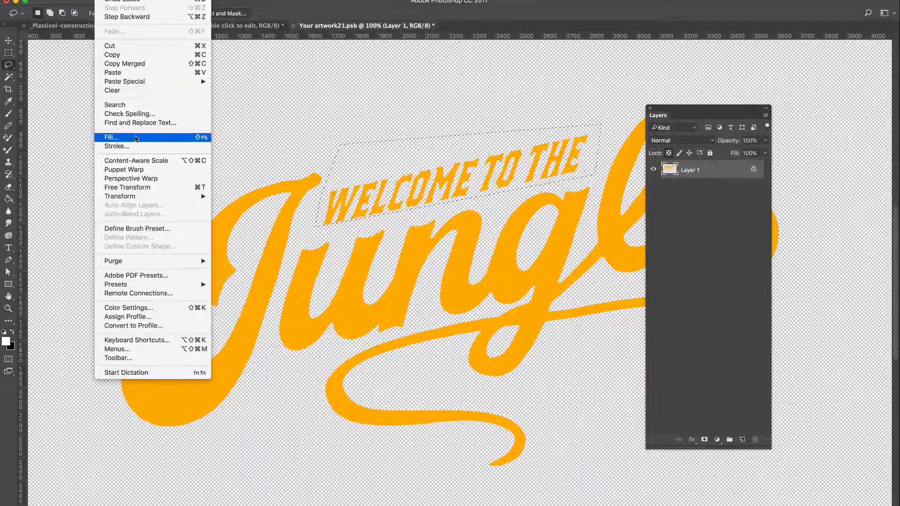
click(111, 137)
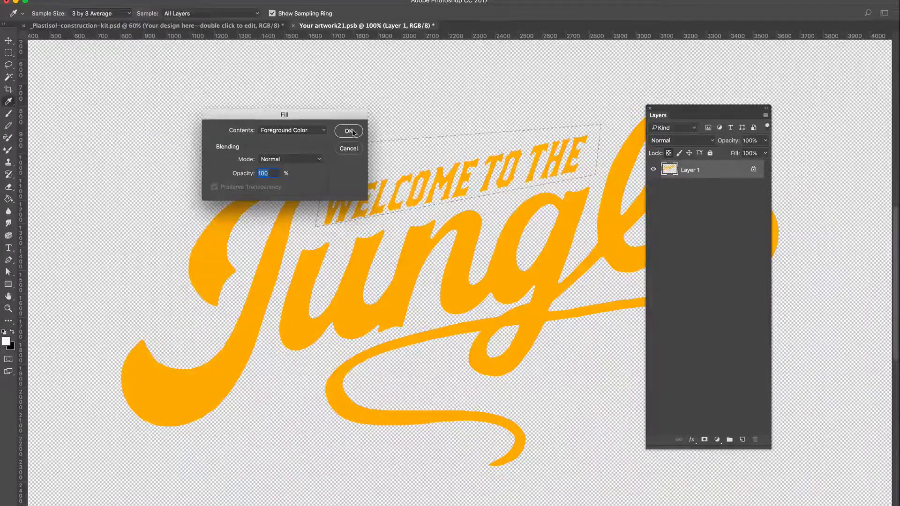
click(348, 131)
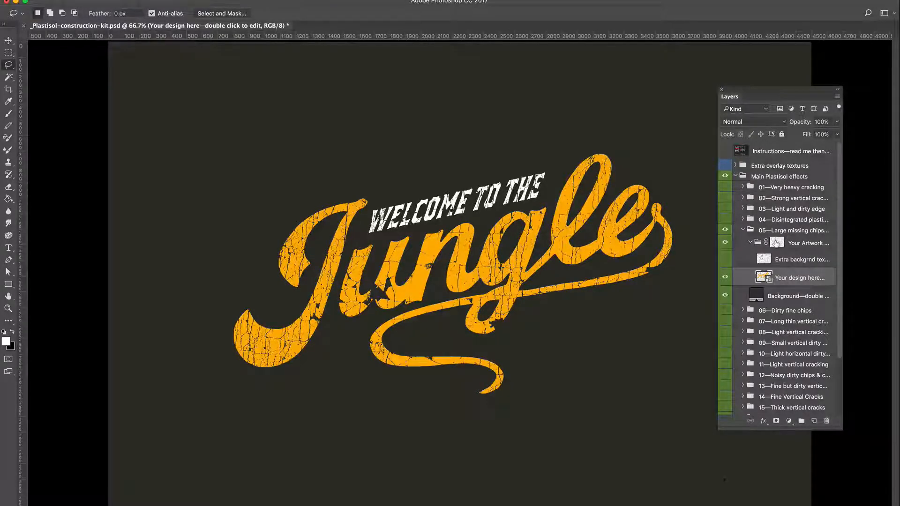
Disable the Your Artwork group's cracking layer mask so the Jungle lettering shows clean
right_click(776, 243)
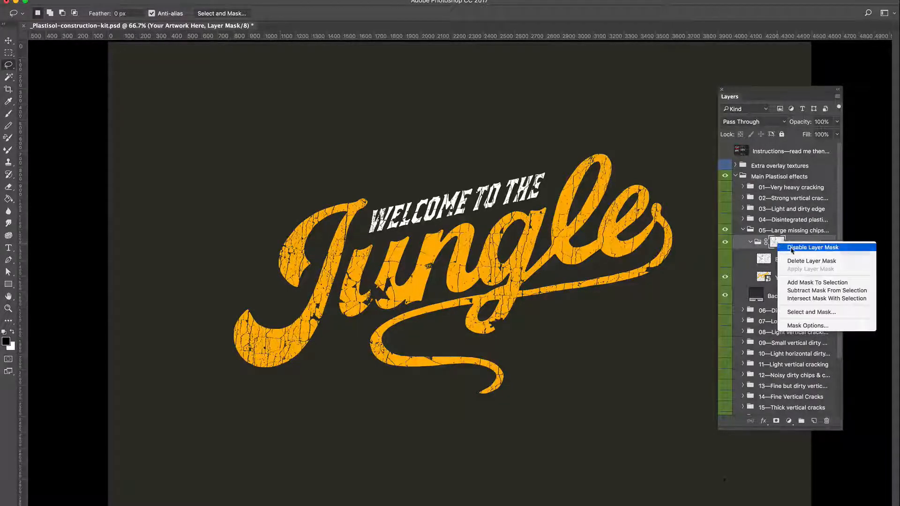
click(812, 246)
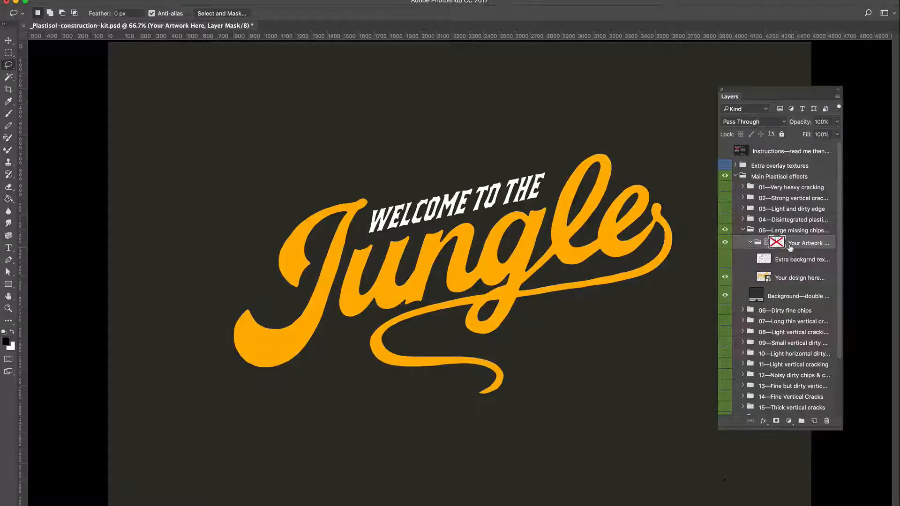
right_click(776, 241)
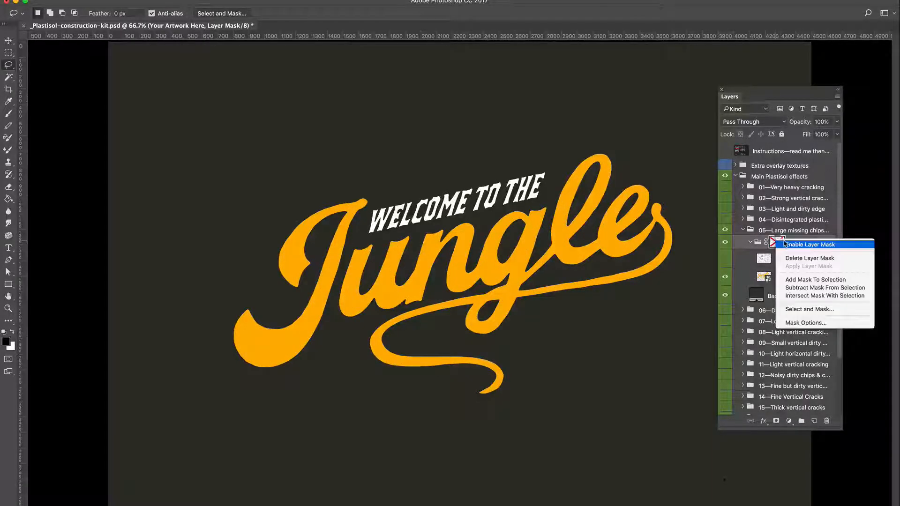
click(809, 243)
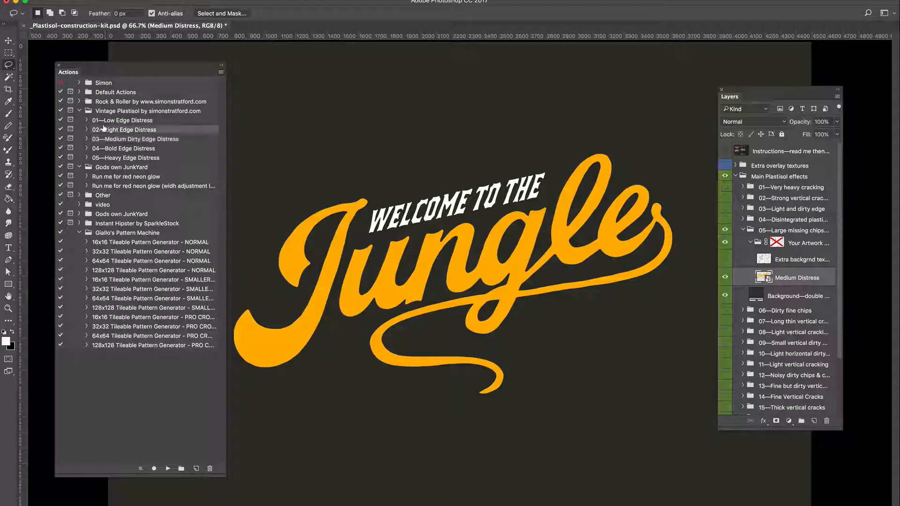
Run the 02—Light Edge Distress action on the Jungle lettering, continuing past the mask warning
click(168, 469)
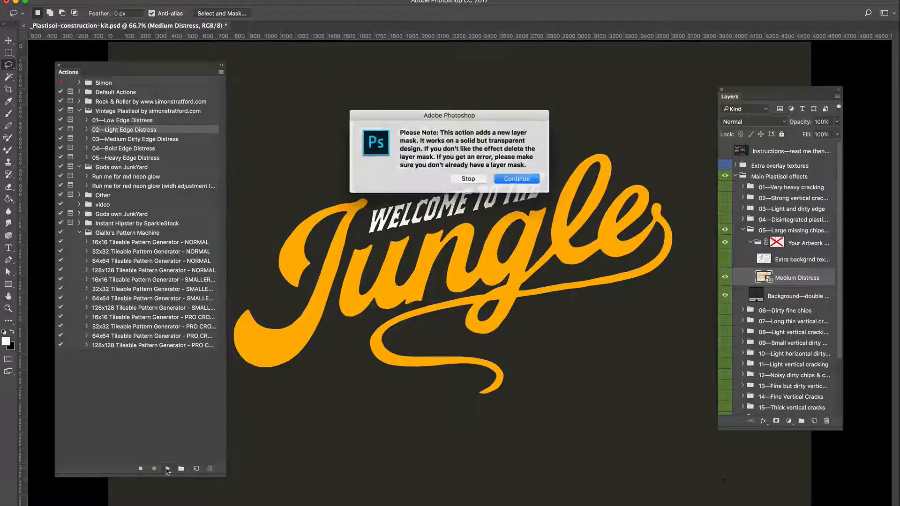
click(515, 178)
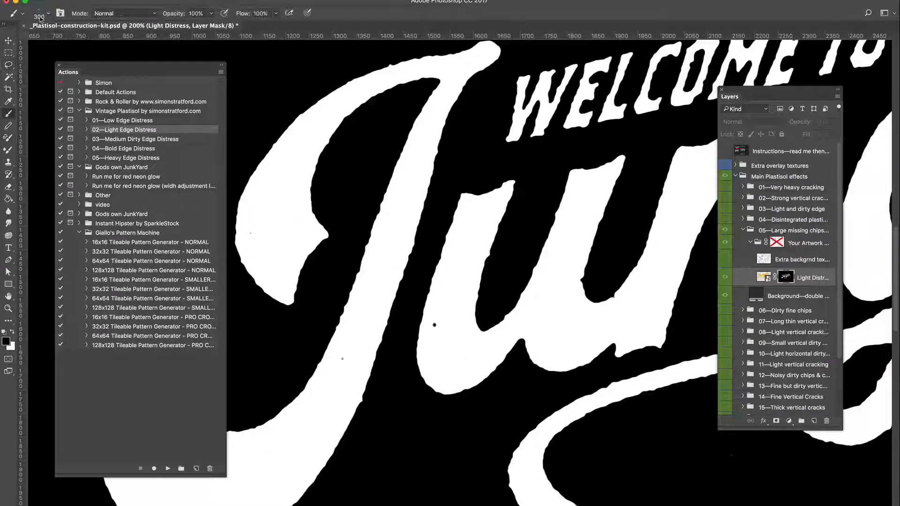
Touch up the Light Distress mask with the brush and re-enable the Your Artwork cracking mask
click(438, 324)
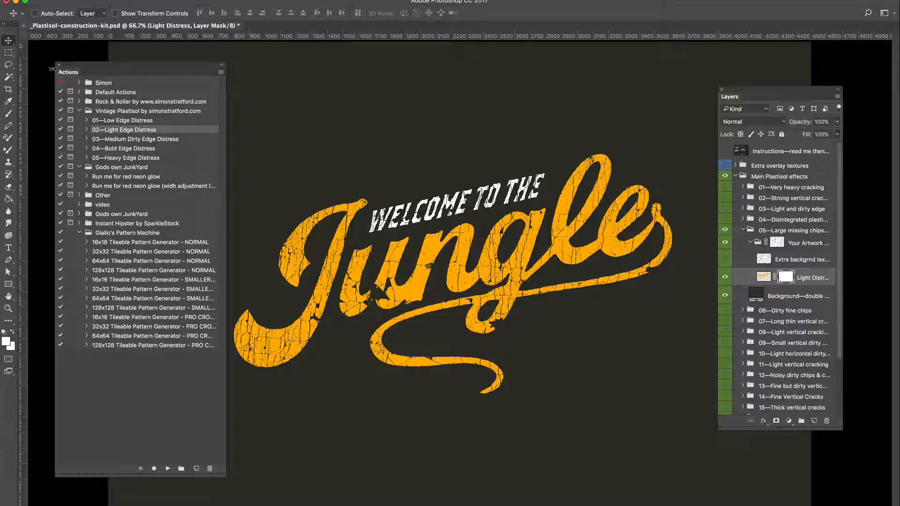
click(59, 65)
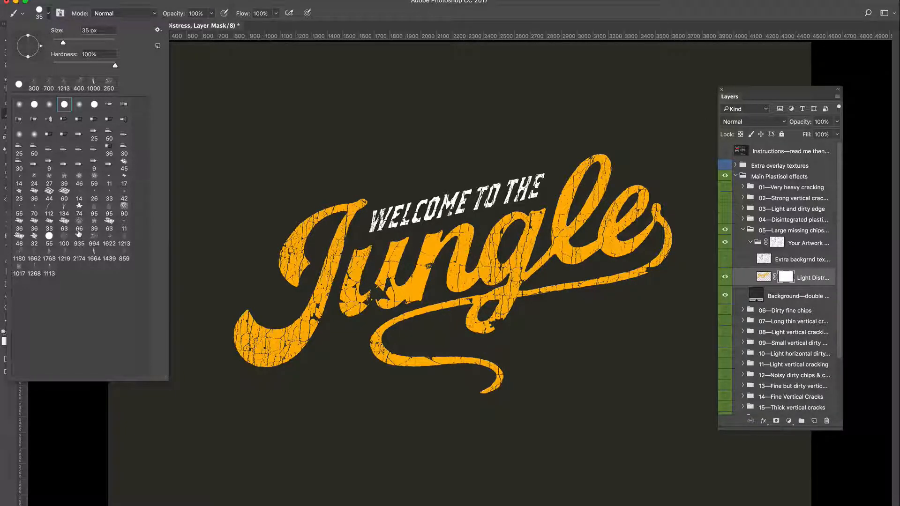
Choose a large grunge brush preset and stroke scratchy wear marks over the Jungle lettering
click(79, 236)
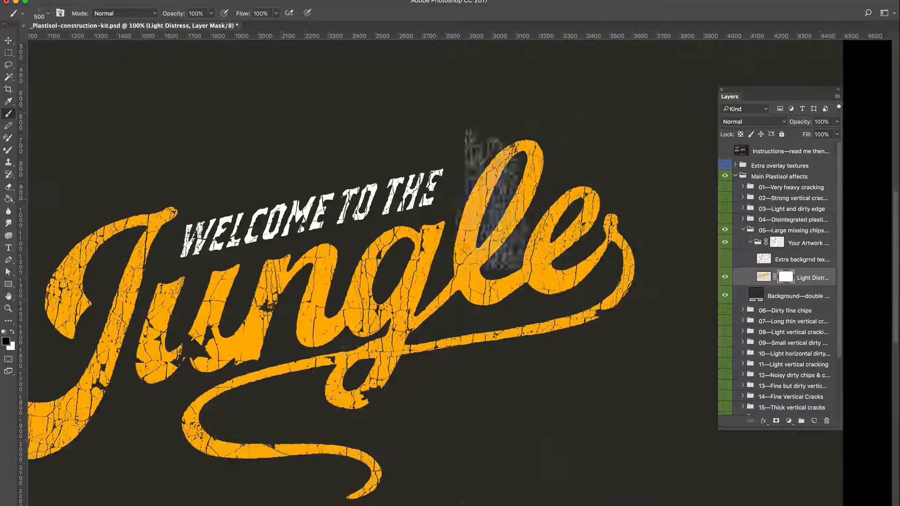
click(51, 13)
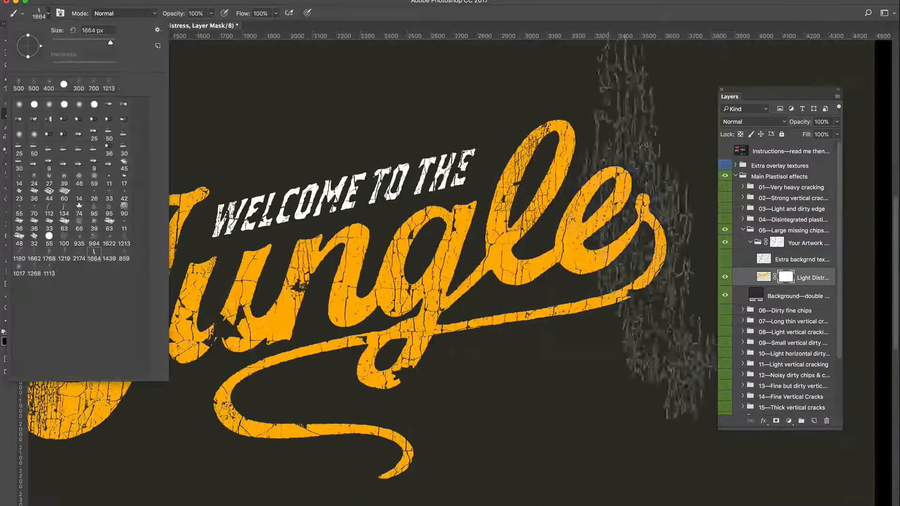